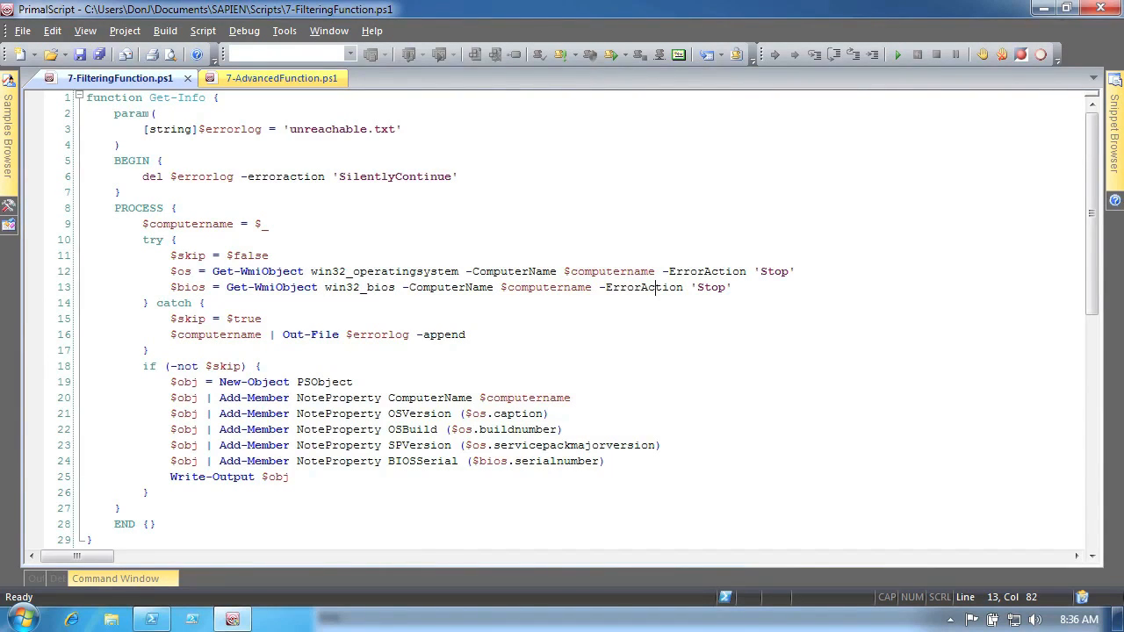
mouse_move(77, 172)
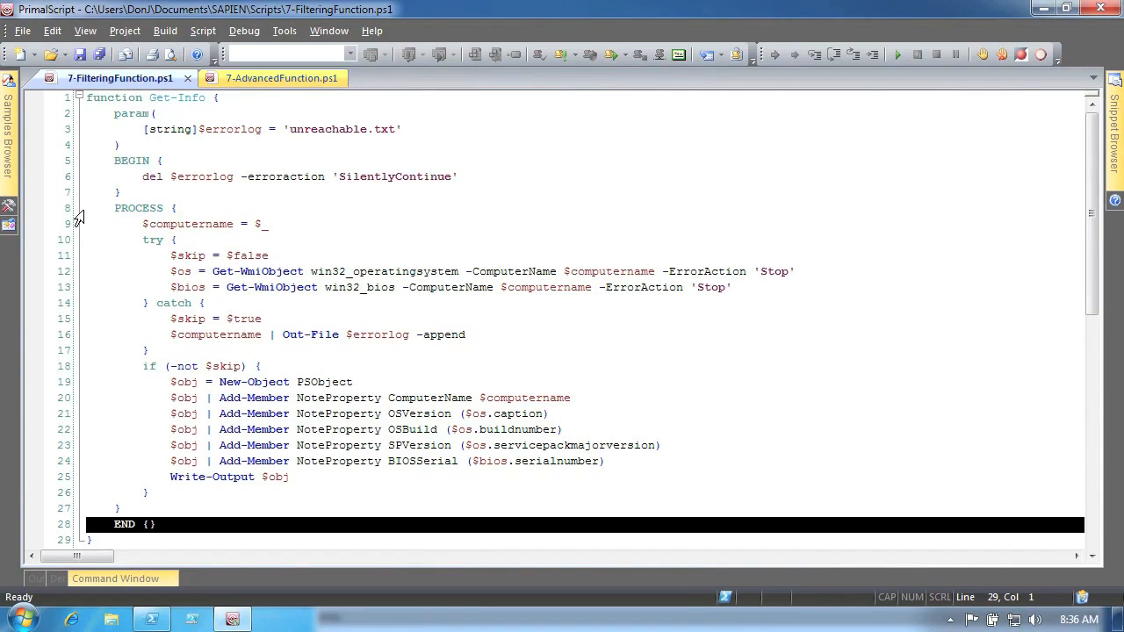
Step: Review the PROCESS block, then switch to the 7-AdvancedFunction.ps1 version of Get-Info
left_click(137, 207)
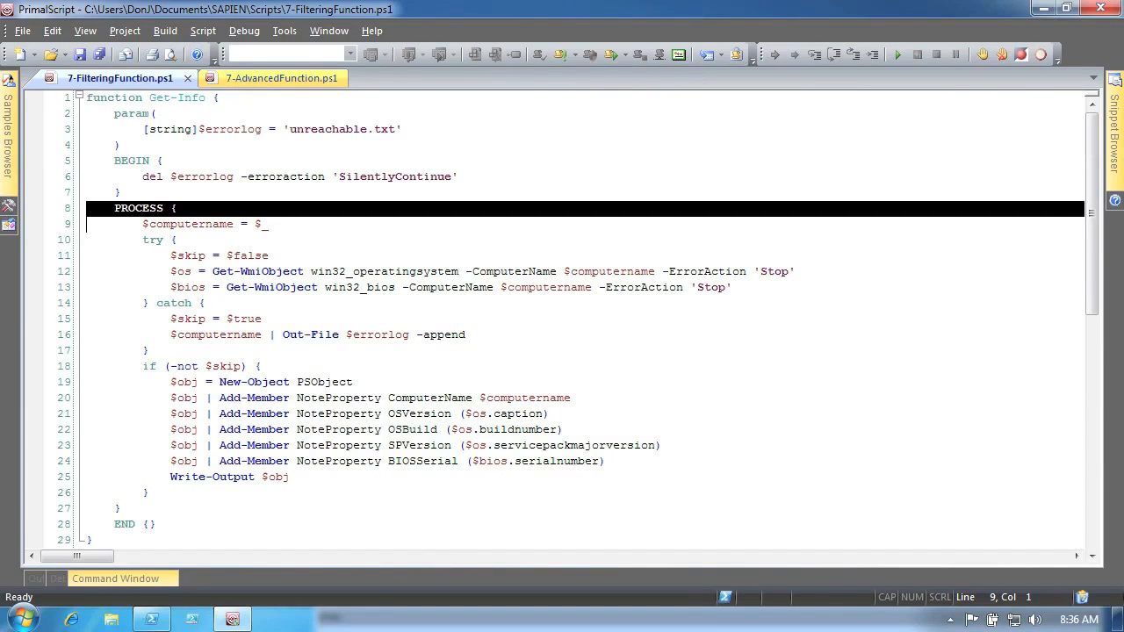
scroll("down", 3)
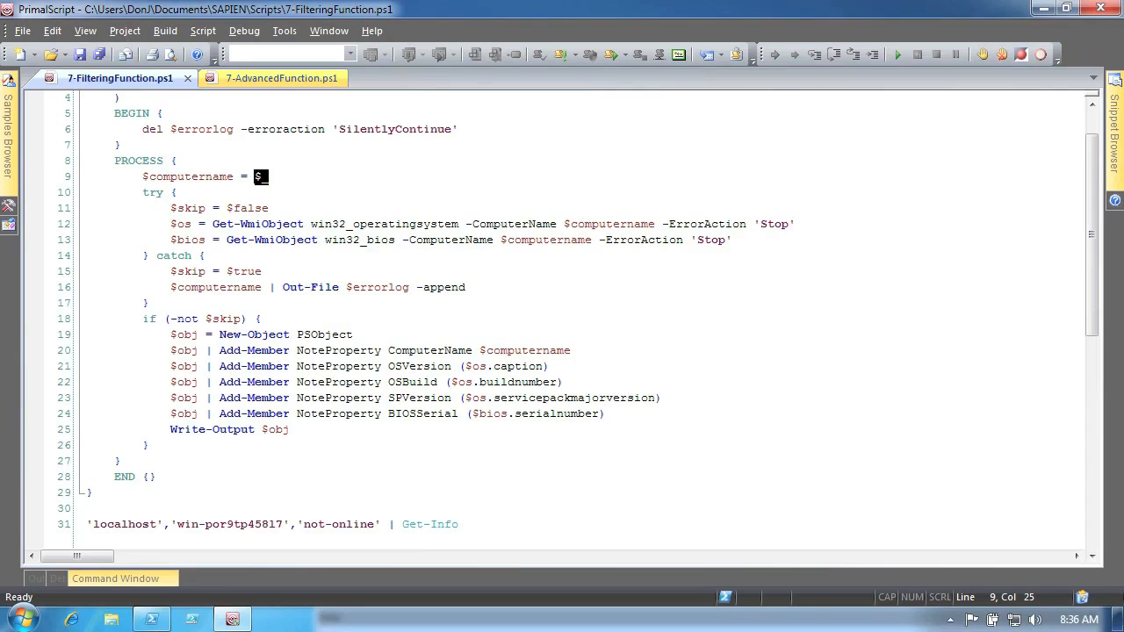
scroll("up", 3)
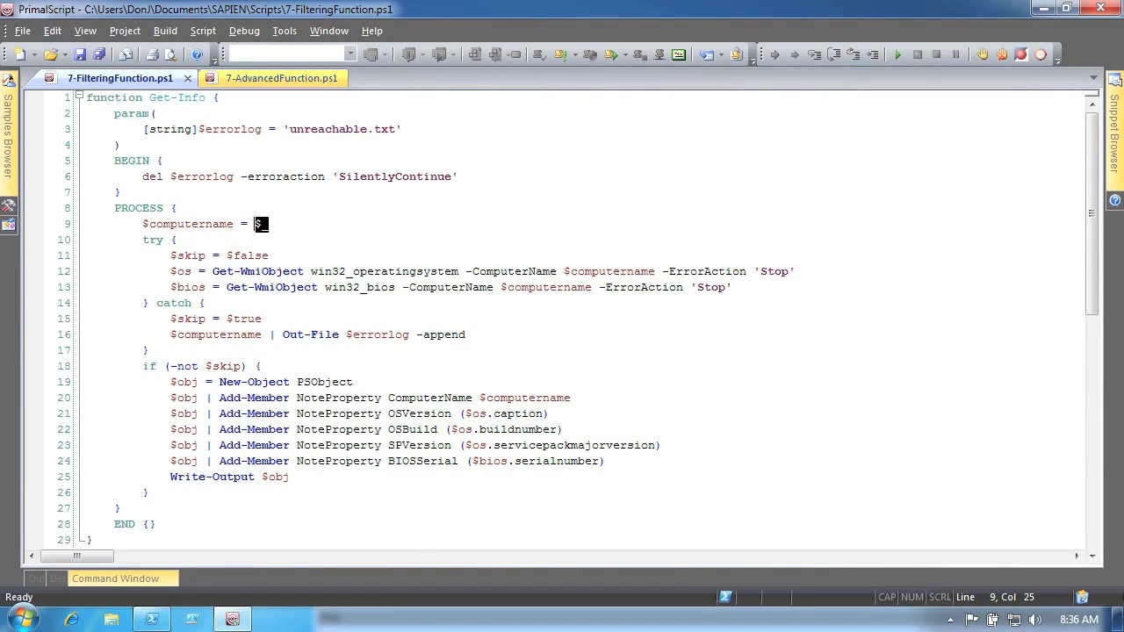
left_click(281, 78)
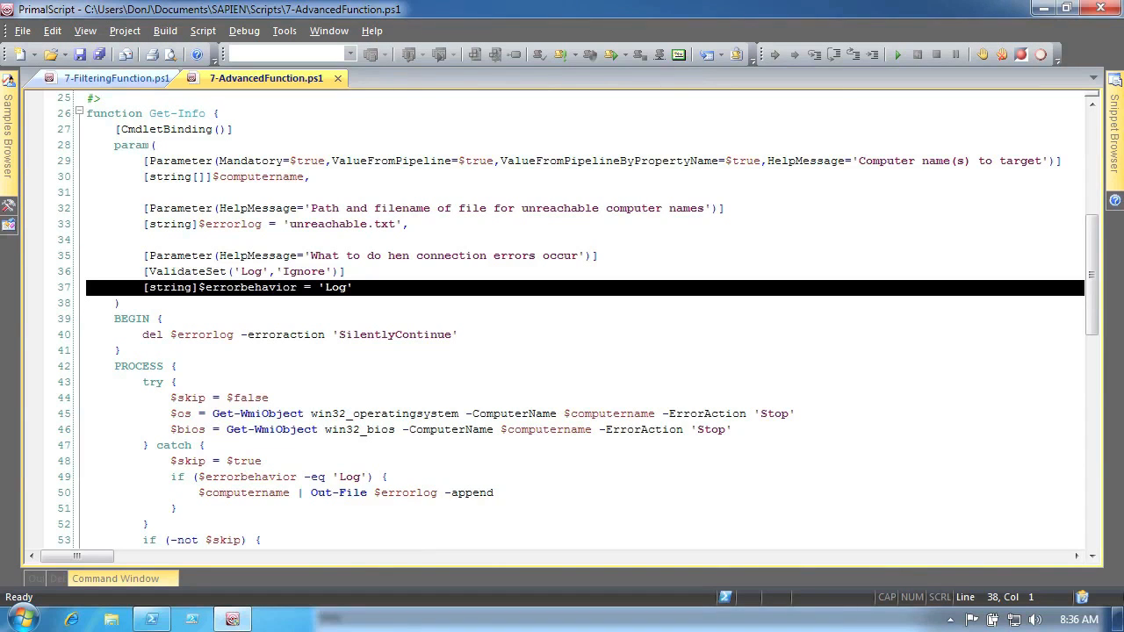
Step: Highlight the computername parameter's string type and its attributes in the param block
double_click(169, 176)
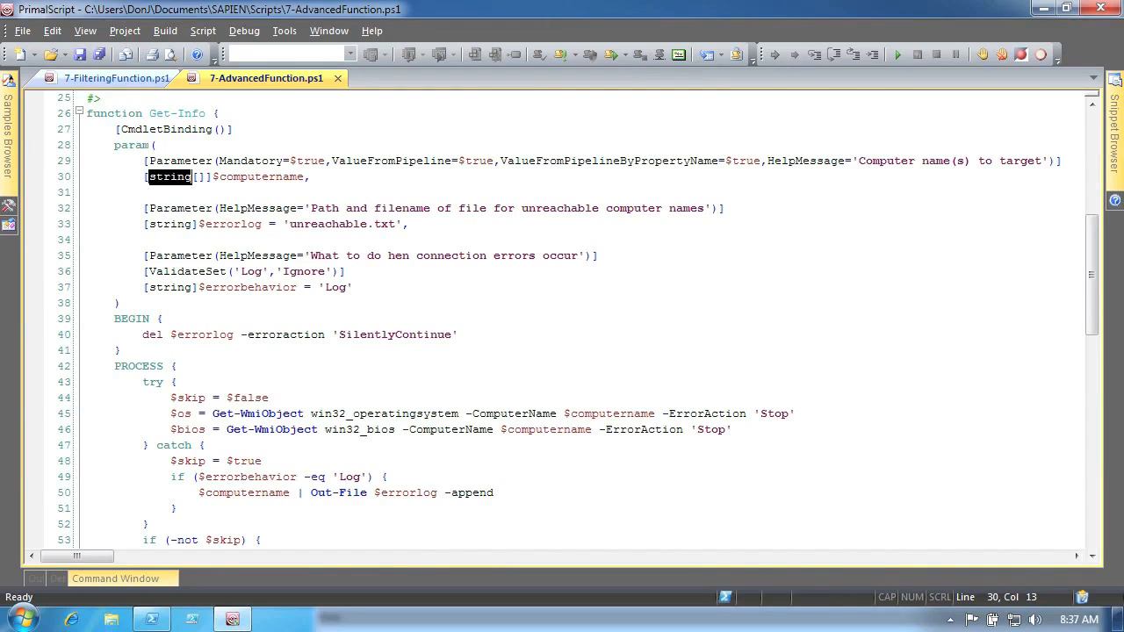
double_click(390, 162)
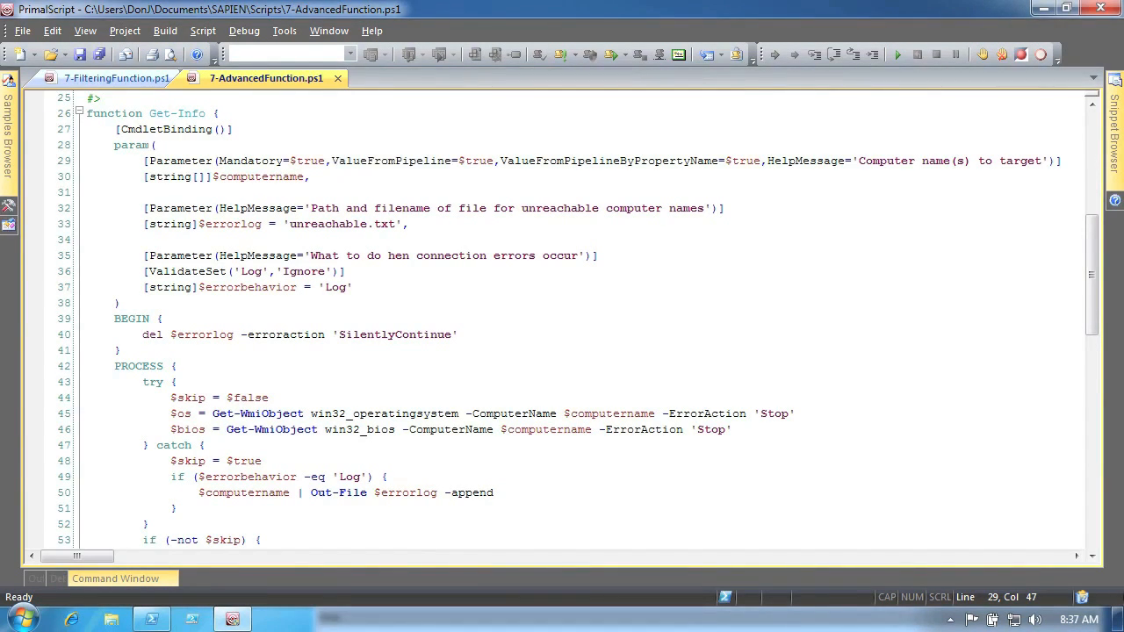
double_click(608, 162)
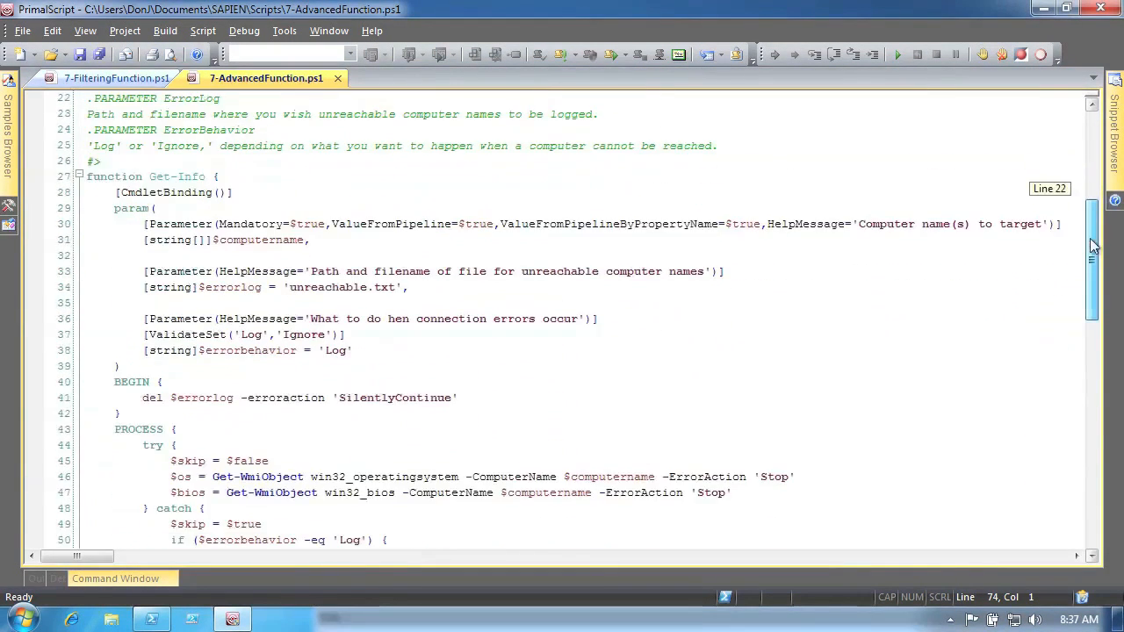
scroll("down", 3)
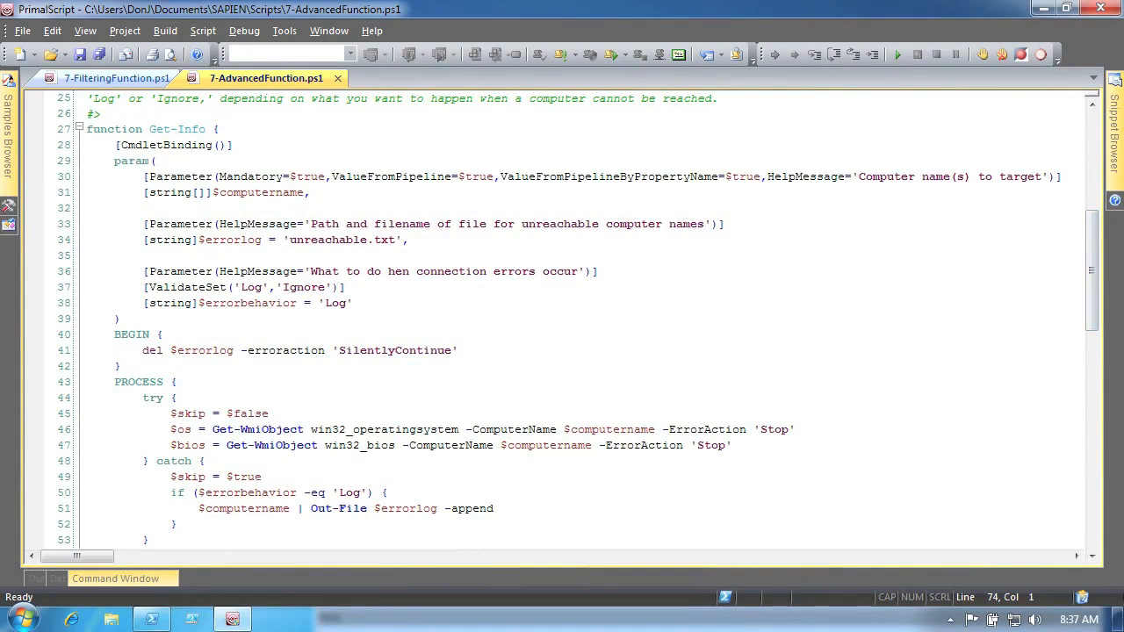
double_click(258, 191)
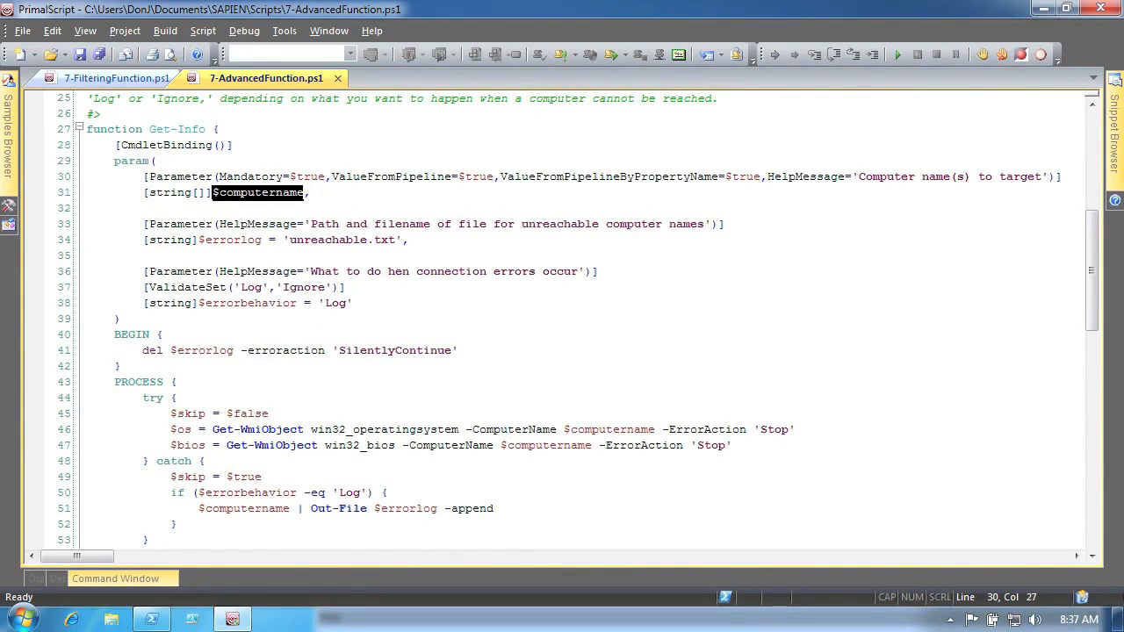
scroll("down", 3)
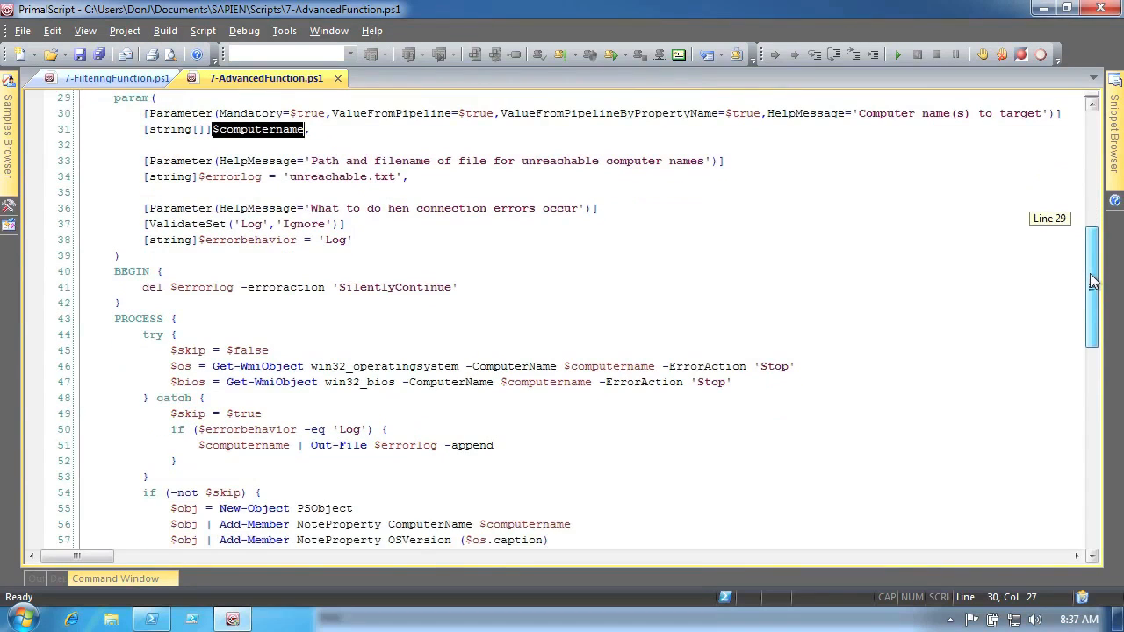
scroll("down", 3)
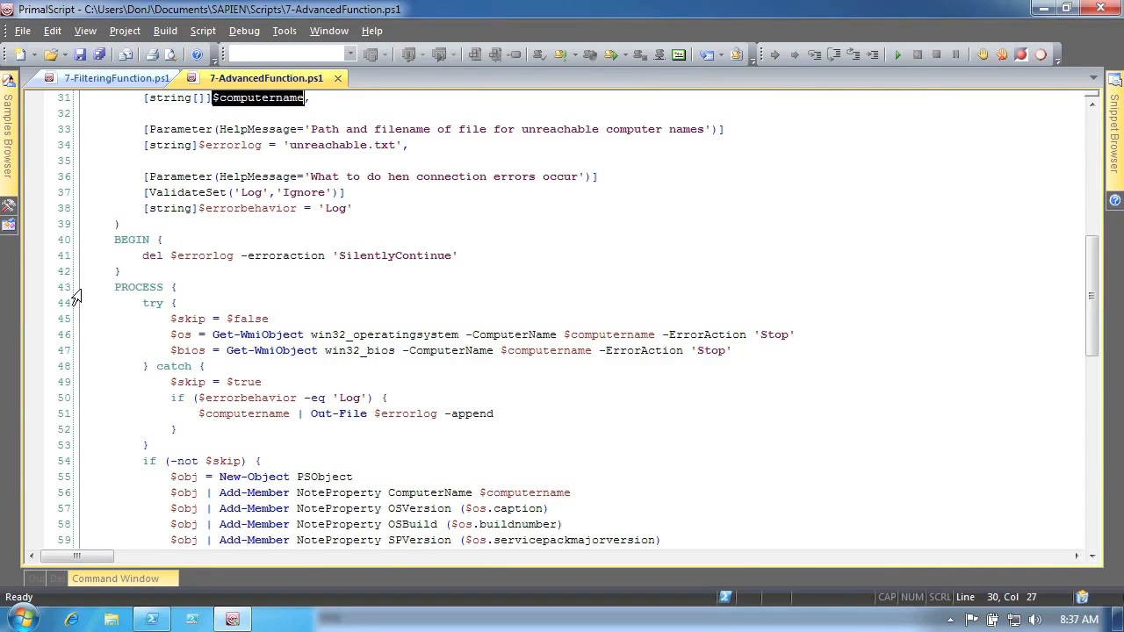
mouse_move(1108, 302)
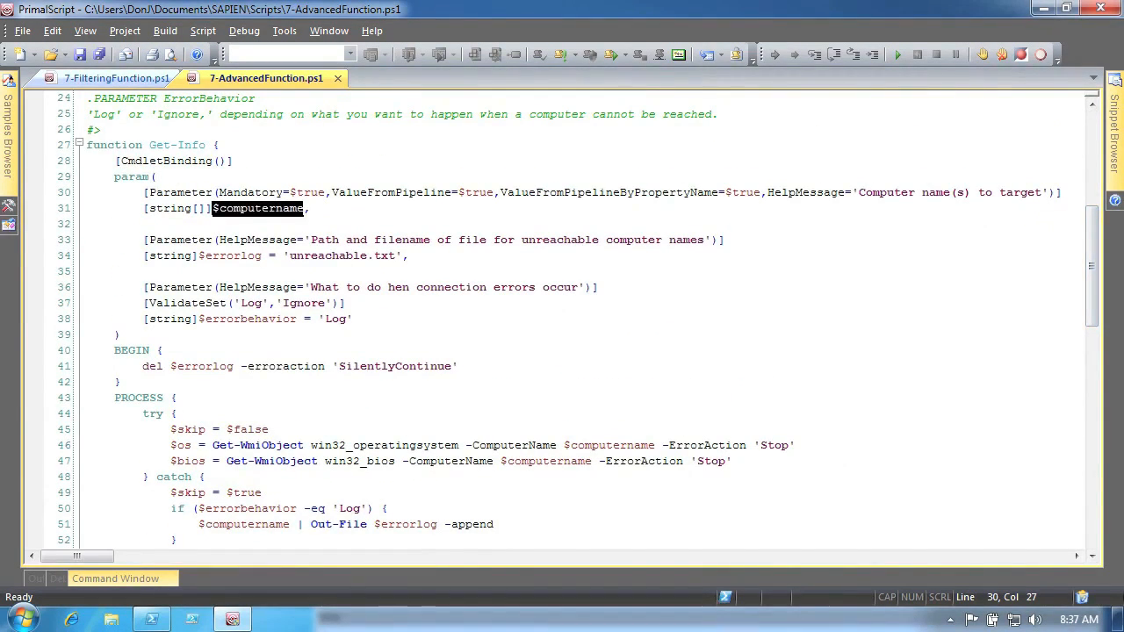
double_click(249, 192)
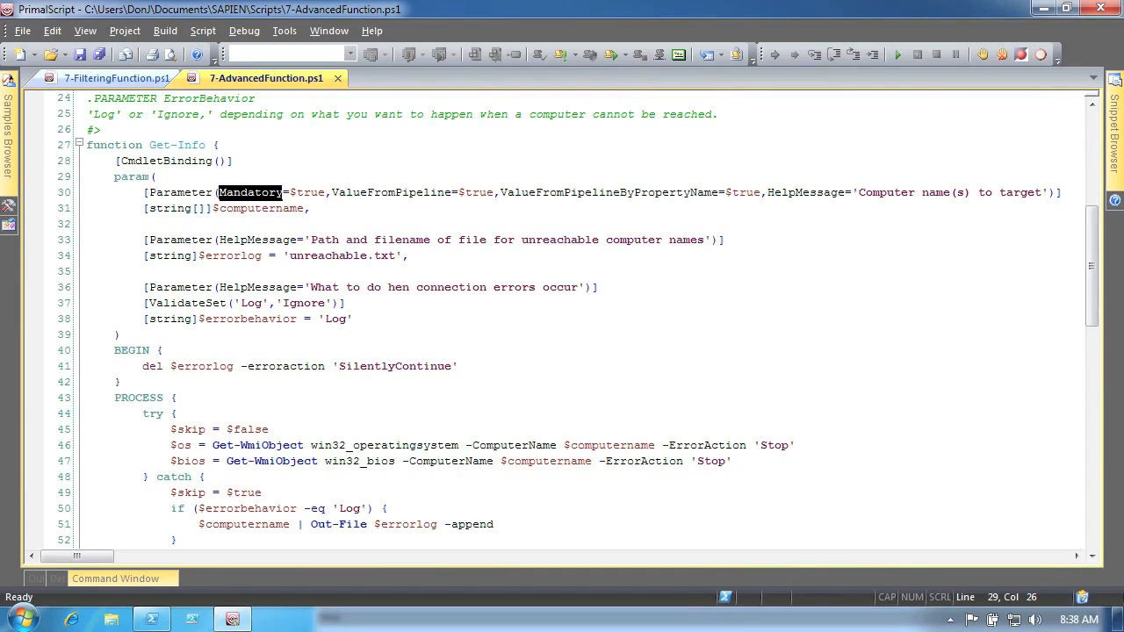
mouse_move(78, 310)
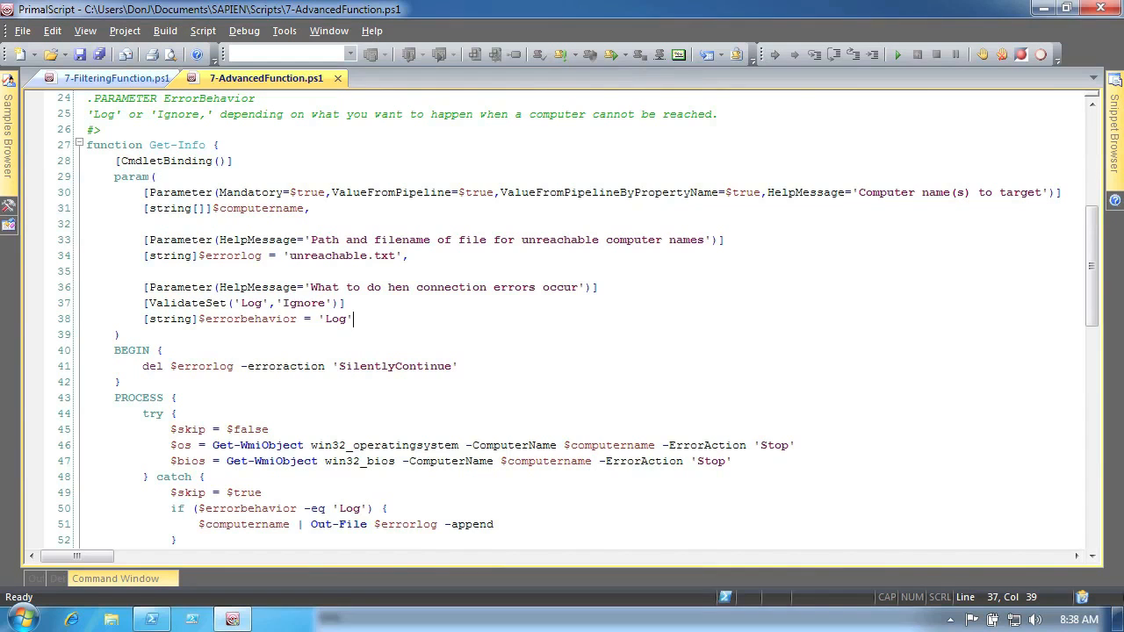
mouse_move(1087, 288)
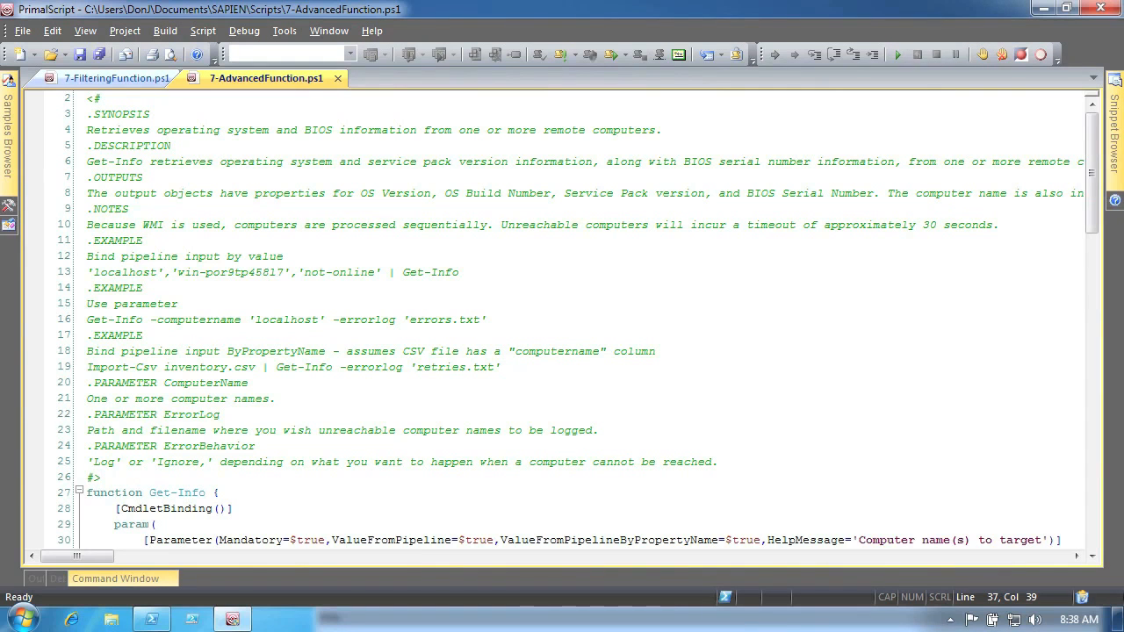
Step: Show 7-WhatIfConfirm.ps1, where Get-Info supports ShouldProcess with a reboot parameter
left_click(264, 77)
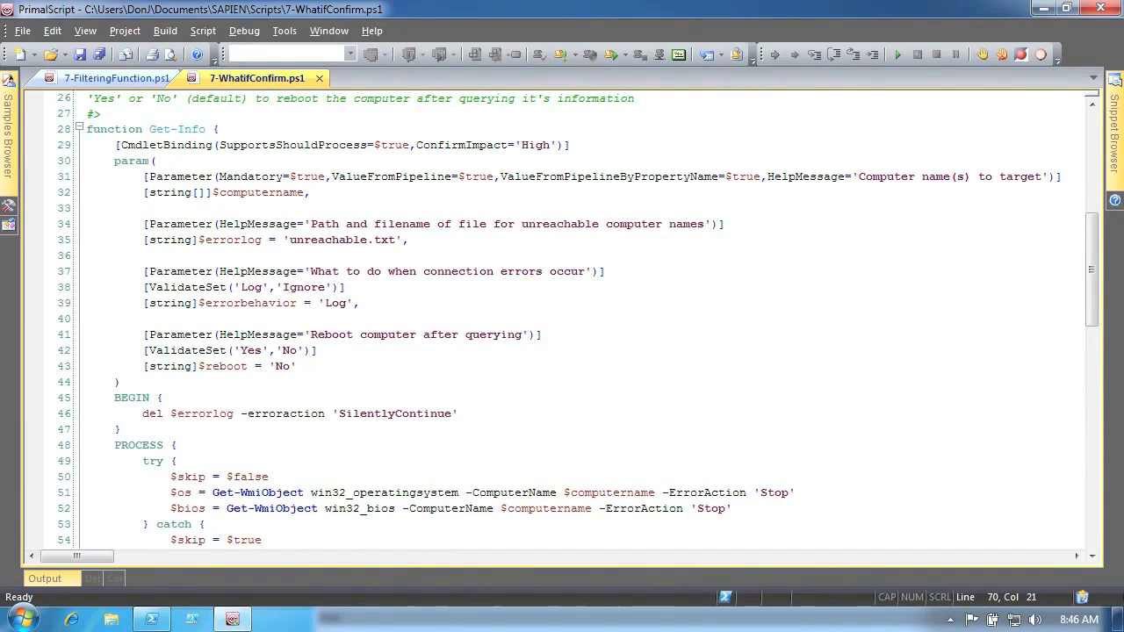
left_click_drag(221, 144, 418, 144)
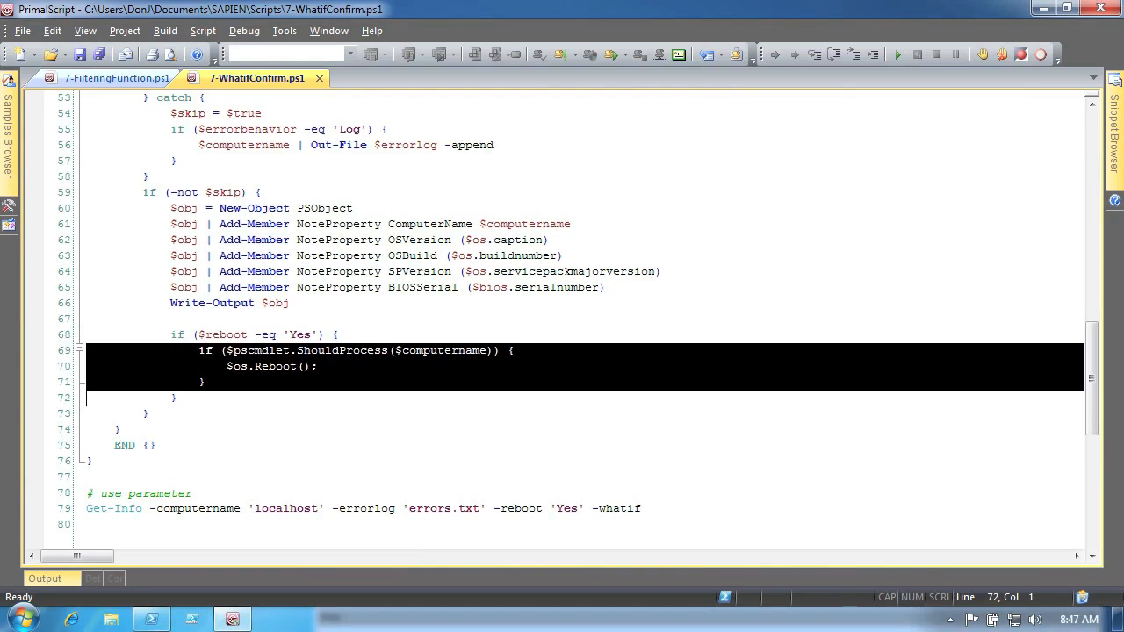
double_click(439, 351)
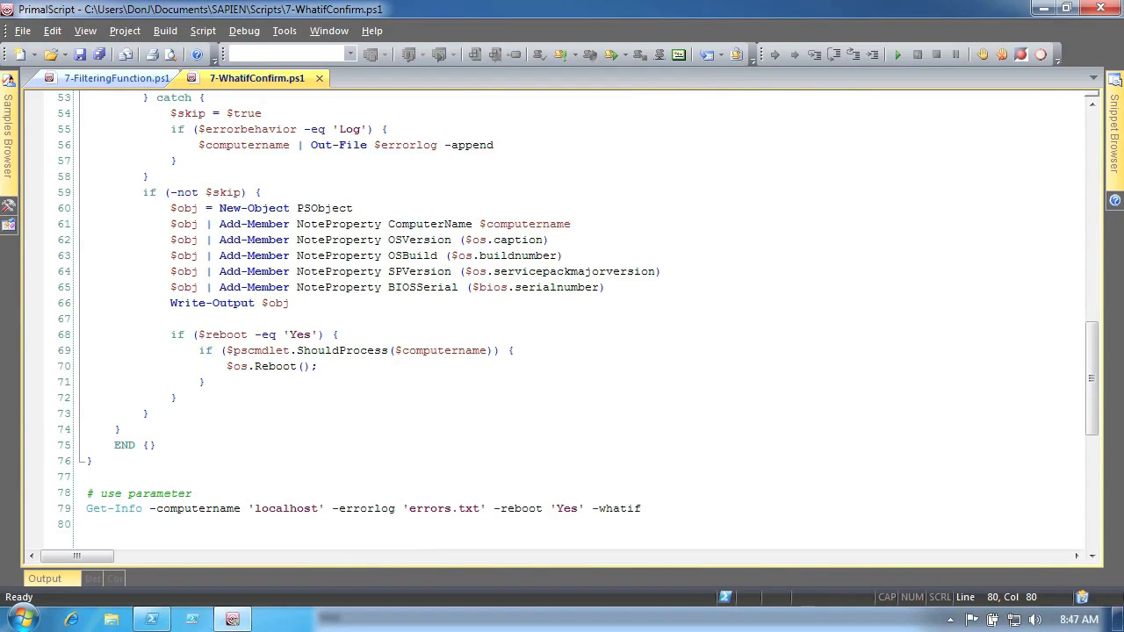
Step: Show 7-Verbose.ps1 with its Write-Verbose message before querying each computer
left_click(242, 77)
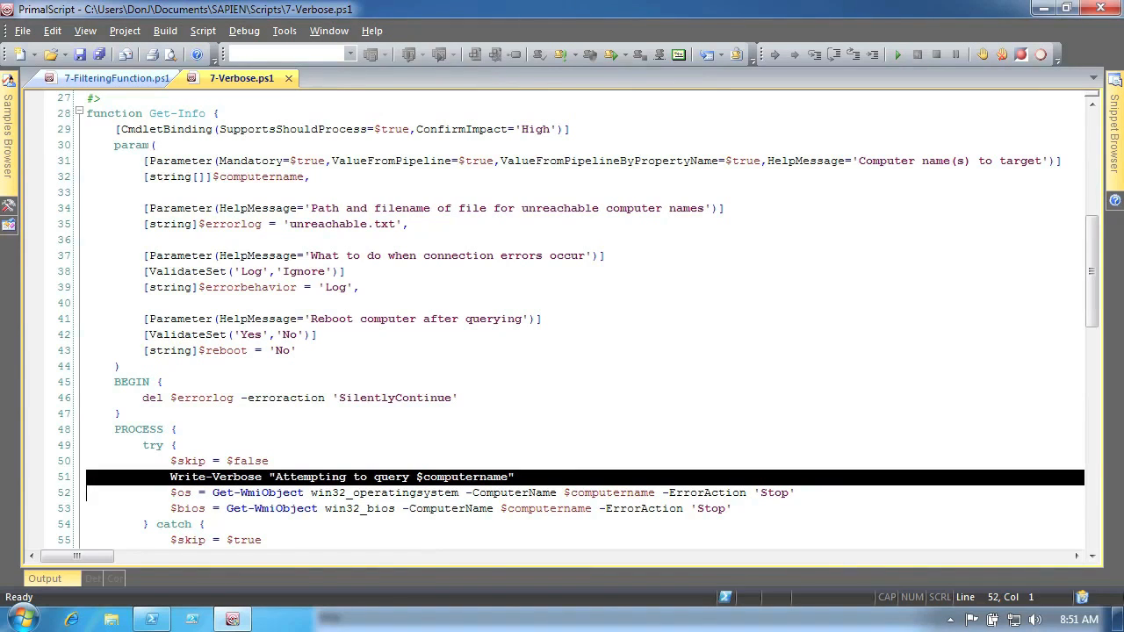
left_click(172, 477)
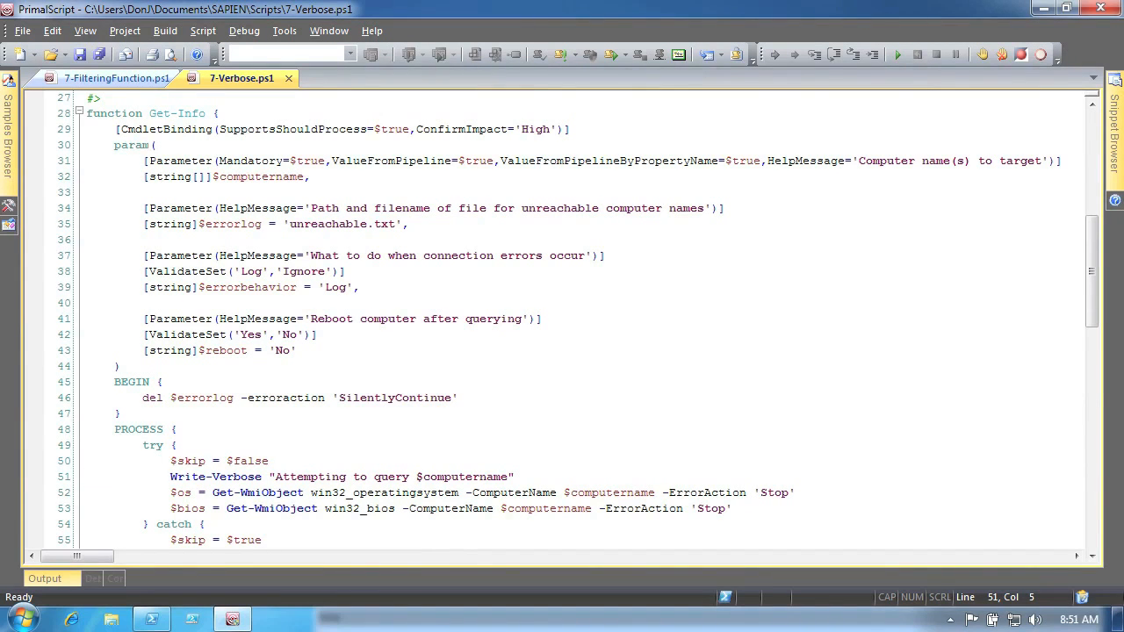